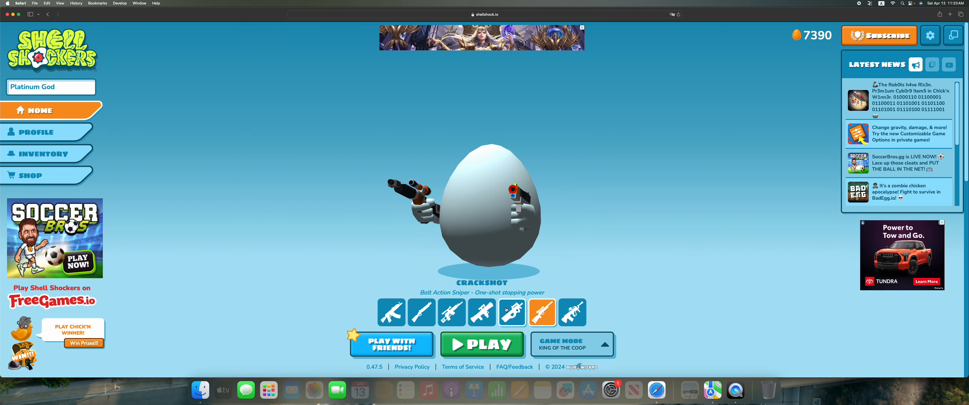
- Select the Whipper SMG in the loadout and start a King of the Coop match
click(511, 312)
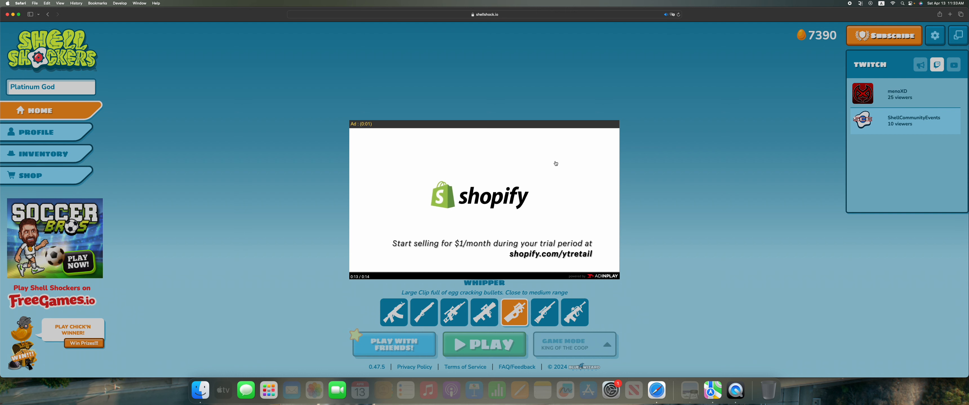
- Dismiss the ad to load the Cluckgrounds lobby with the Whipper equipped
click(485, 344)
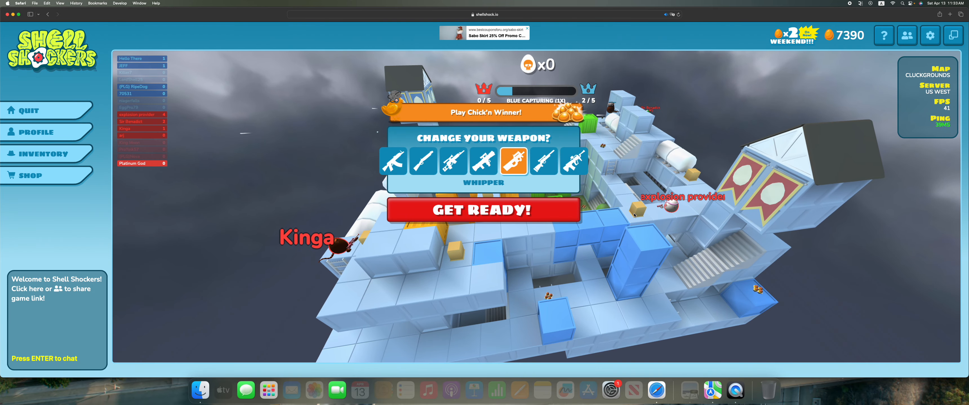
- Spawn for a first life scoring one kill, then respawn into a second life on red team
click(483, 211)
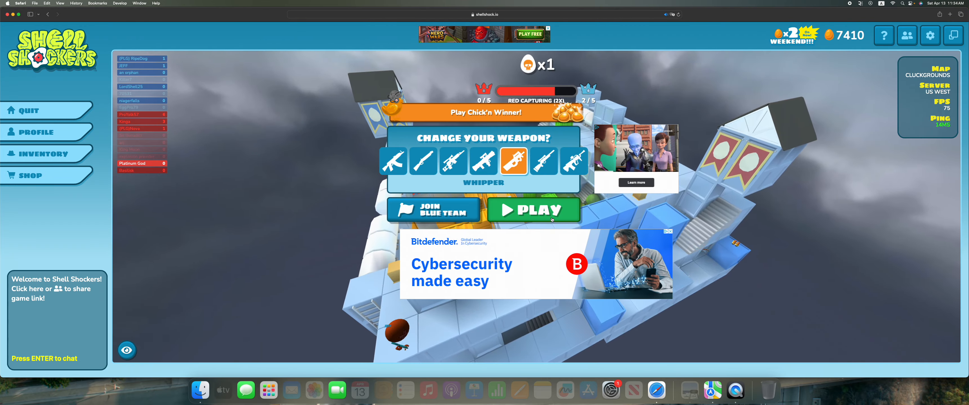
click(533, 210)
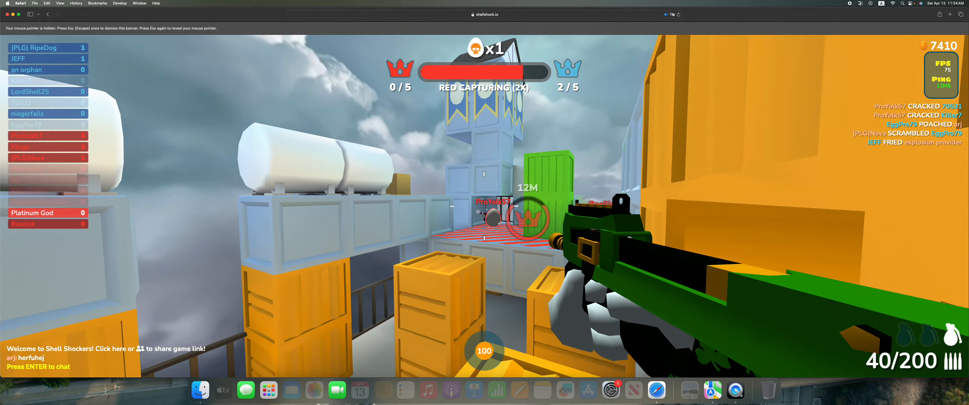